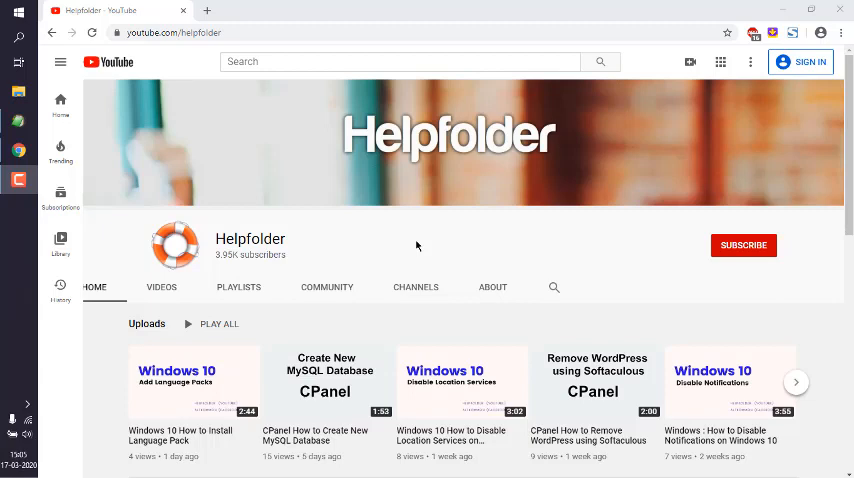
mouse_move(296, 198)
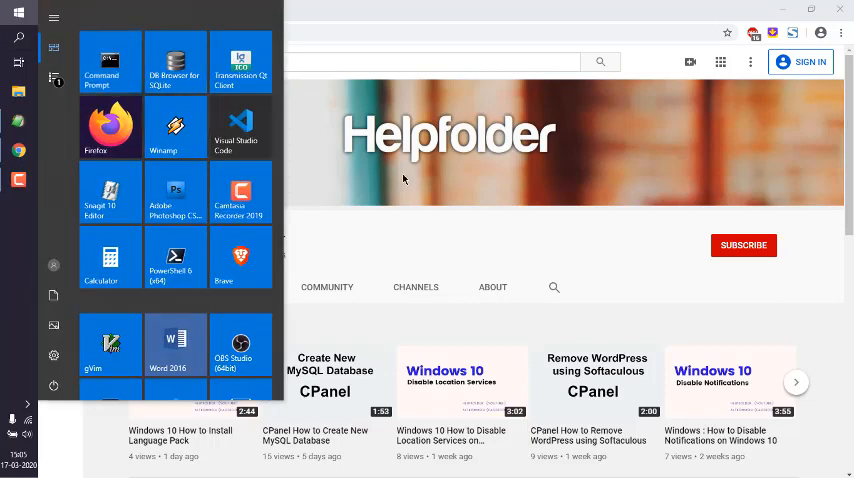
- Launch a Command Prompt window from the Start menu
left_click(110, 62)
type("cls")
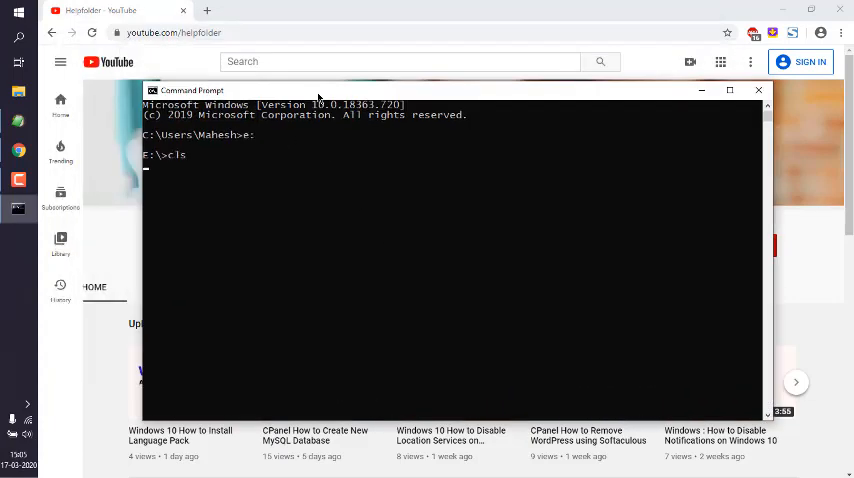
- Run the set command and scroll through the listed environment variables, including Path
key("Return")
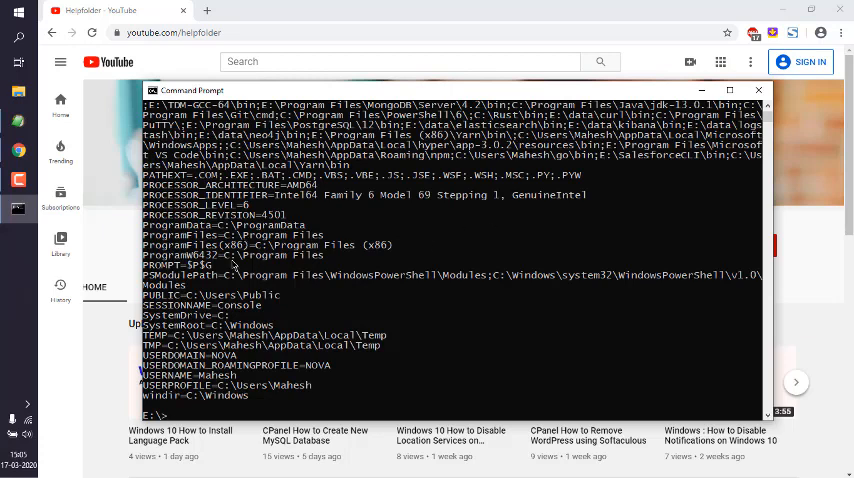
mouse_move(336, 216)
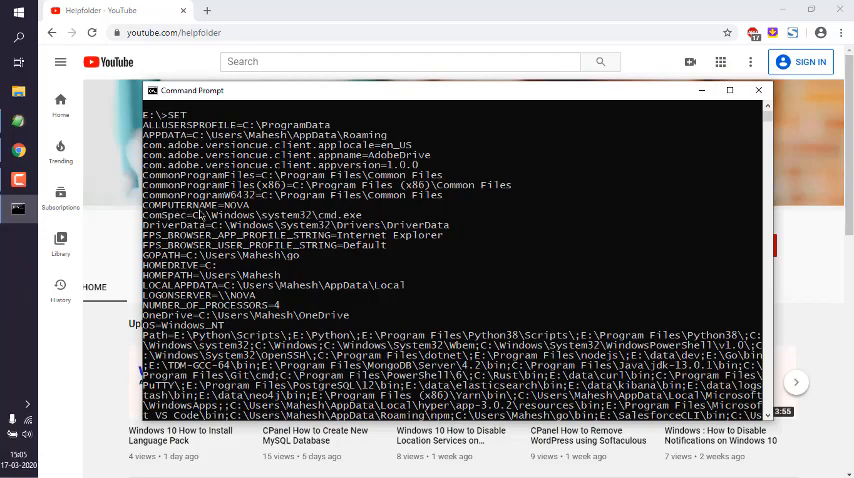
scroll("down", 3)
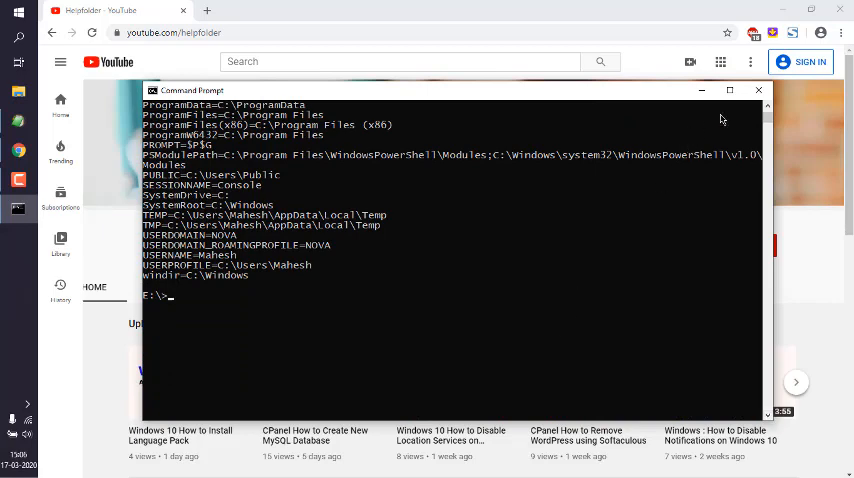
- Close Command Prompt and search Start for 'environment' to find the system variables editor
left_click(758, 90)
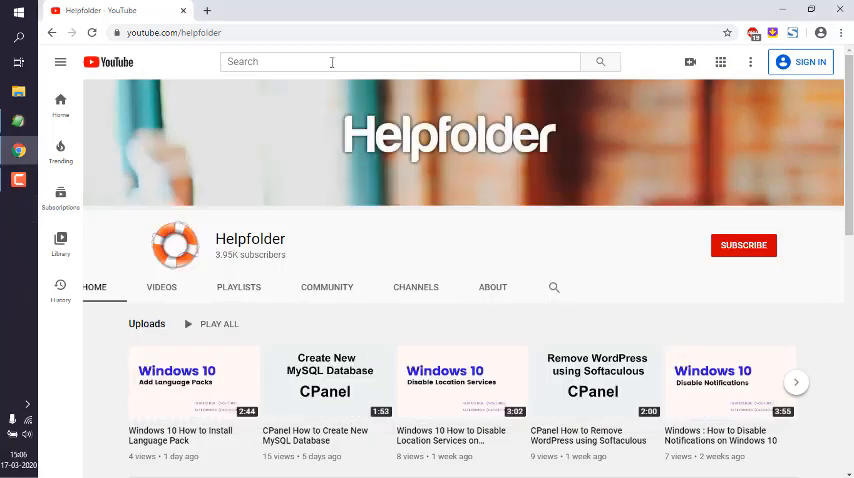
mouse_move(48, 56)
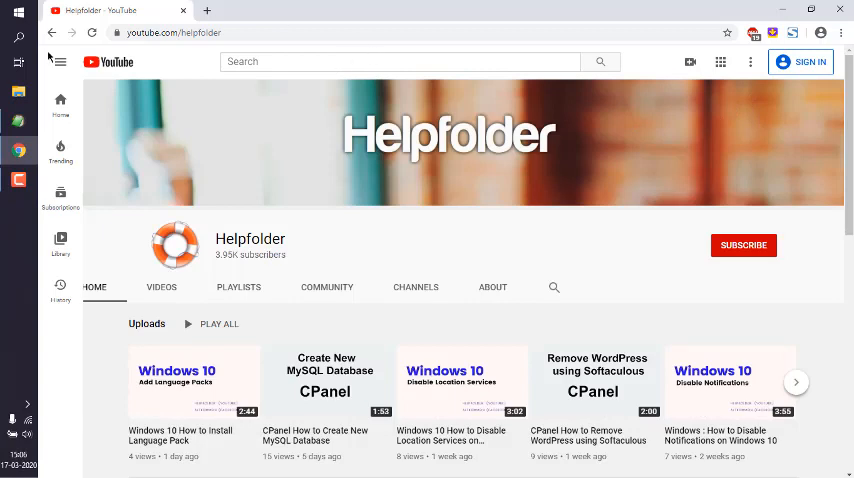
mouse_move(18, 38)
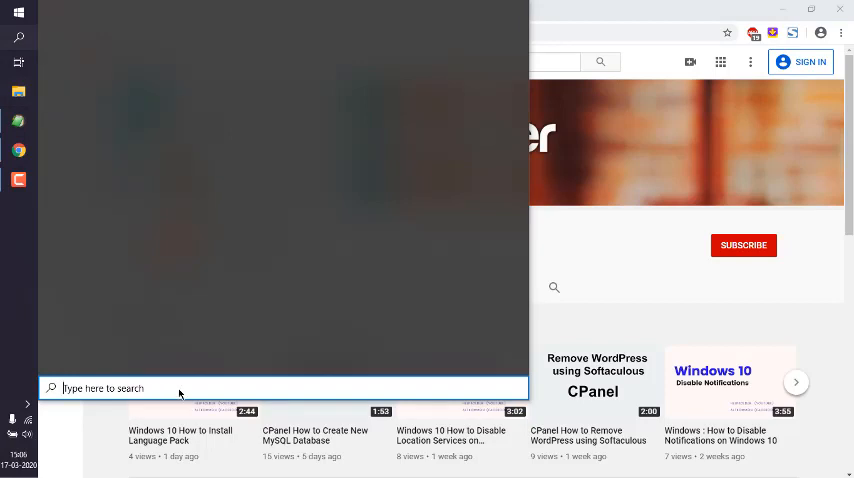
type("environment")
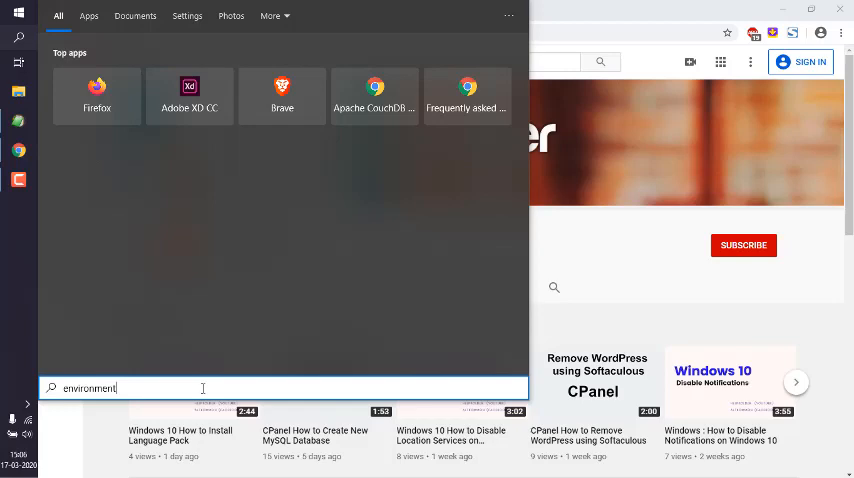
type("environment")
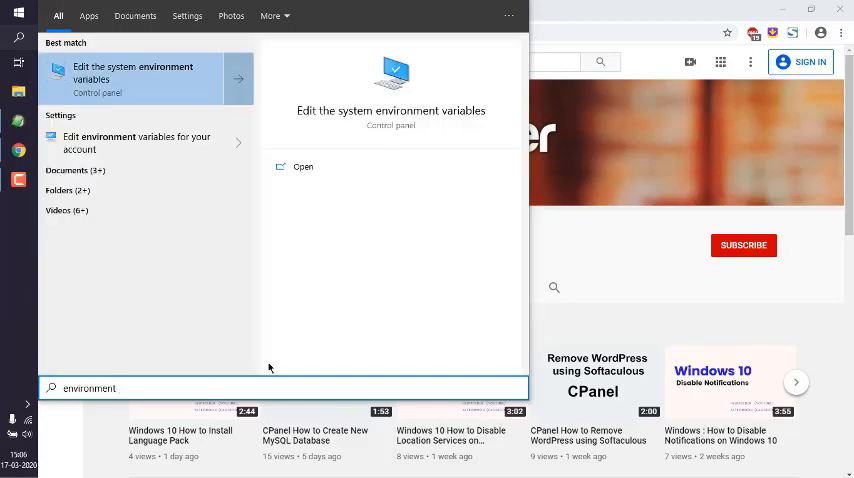
mouse_move(348, 116)
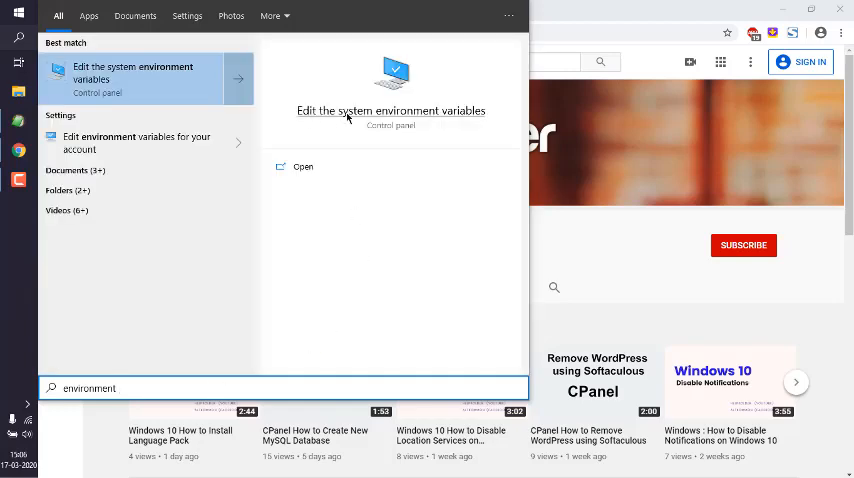
mouse_move(480, 118)
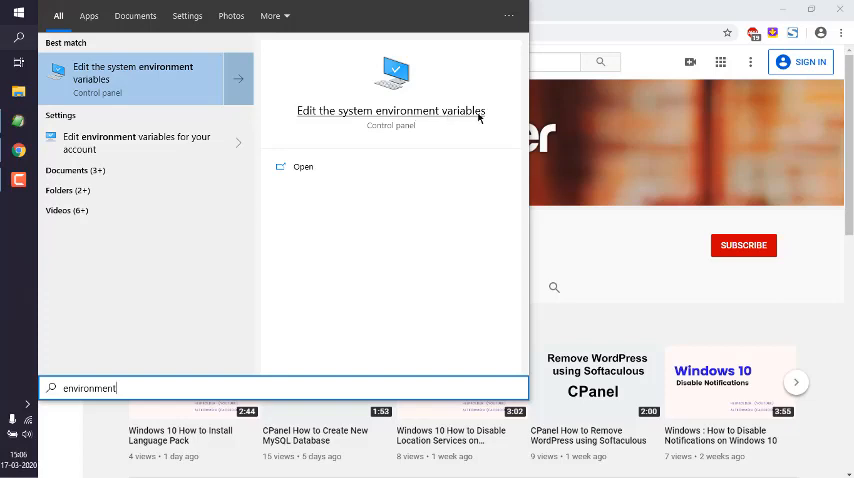
mouse_move(302, 168)
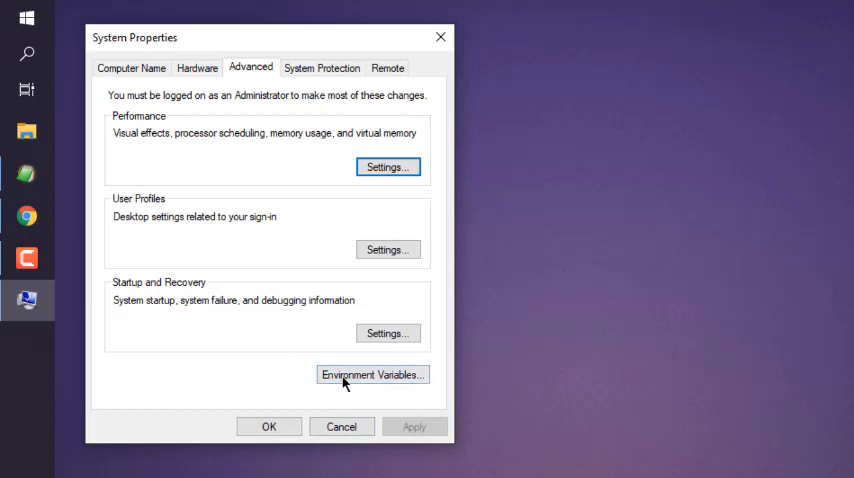
- Bring up the Environment Variables dialog and inspect user variables such as TMP
left_click(372, 374)
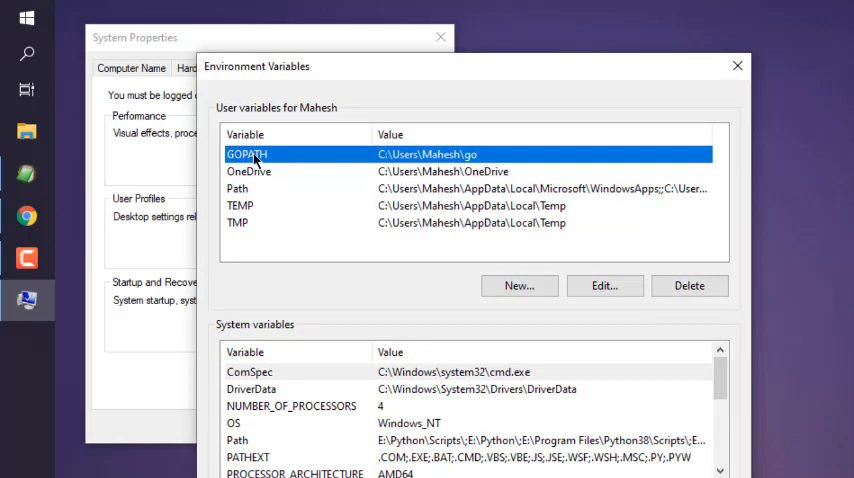
mouse_move(248, 182)
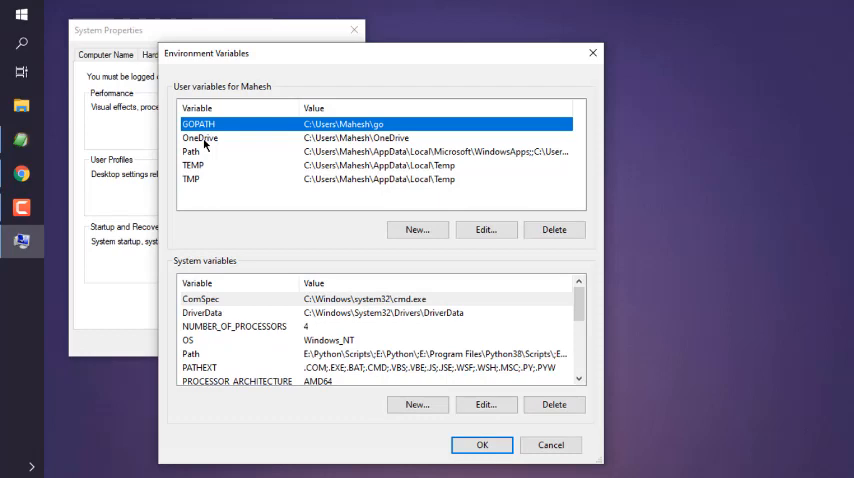
left_click(192, 152)
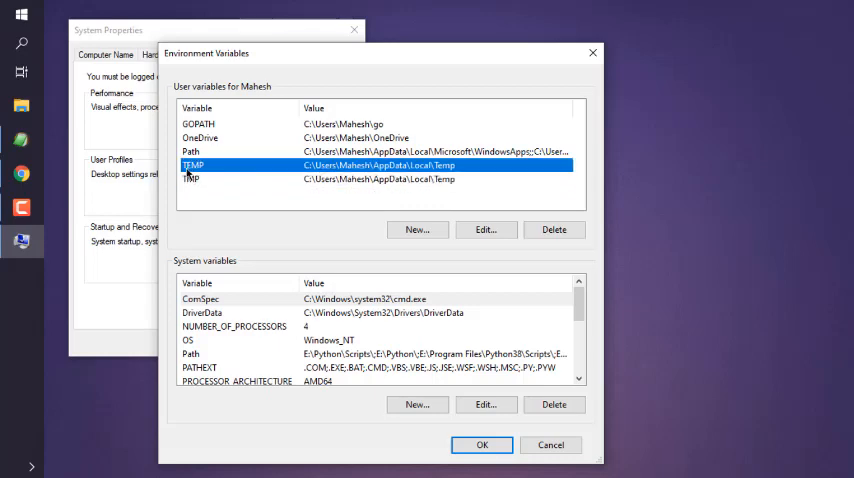
left_click(190, 180)
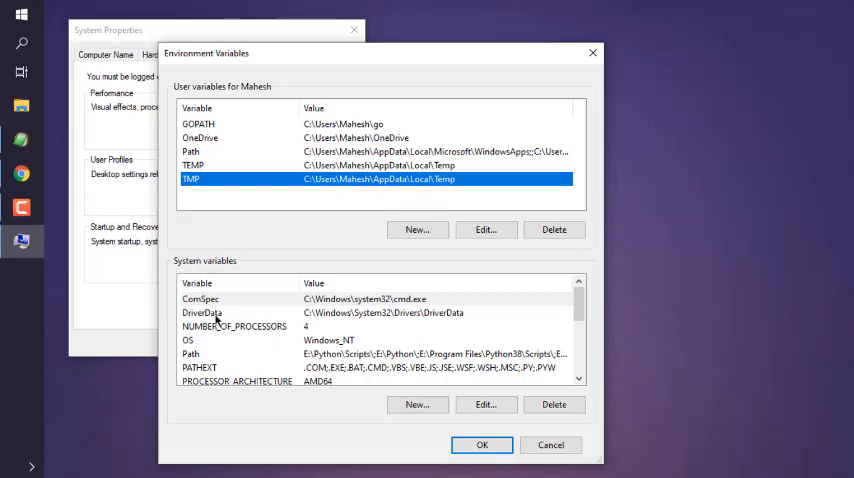
- Browse the system variables past PATHEXT and select the system Path variable
left_click(234, 326)
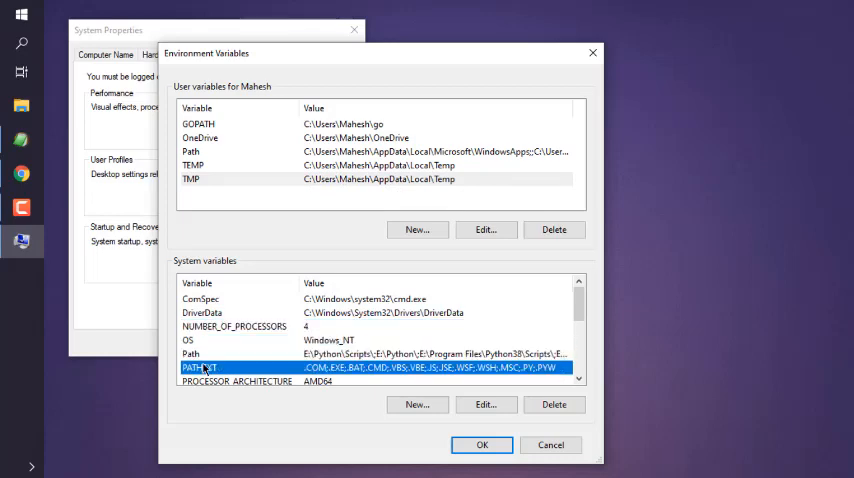
scroll("down", 3)
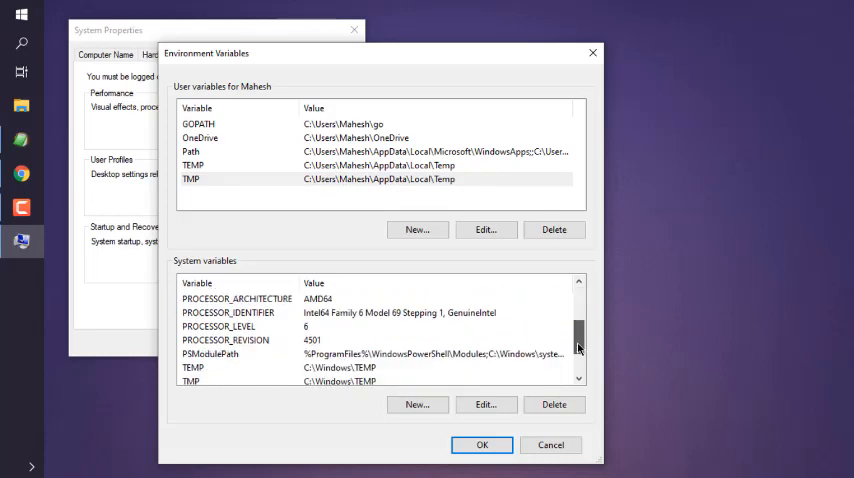
scroll("down", 3)
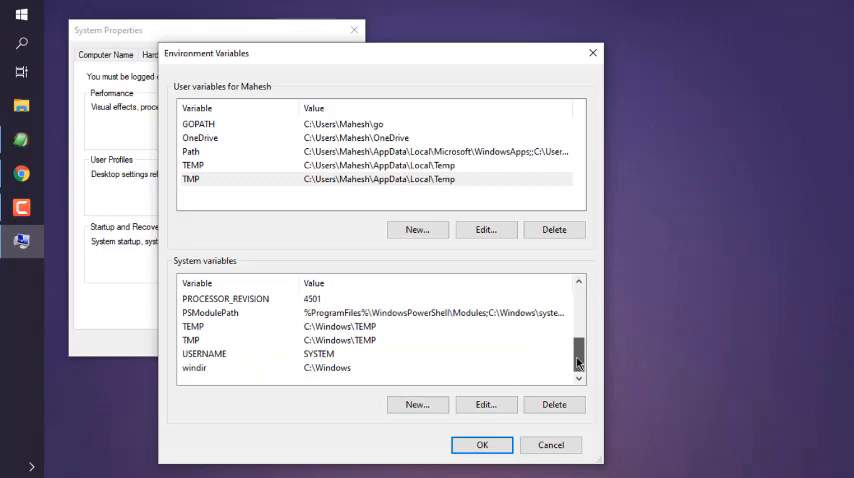
left_click(200, 312)
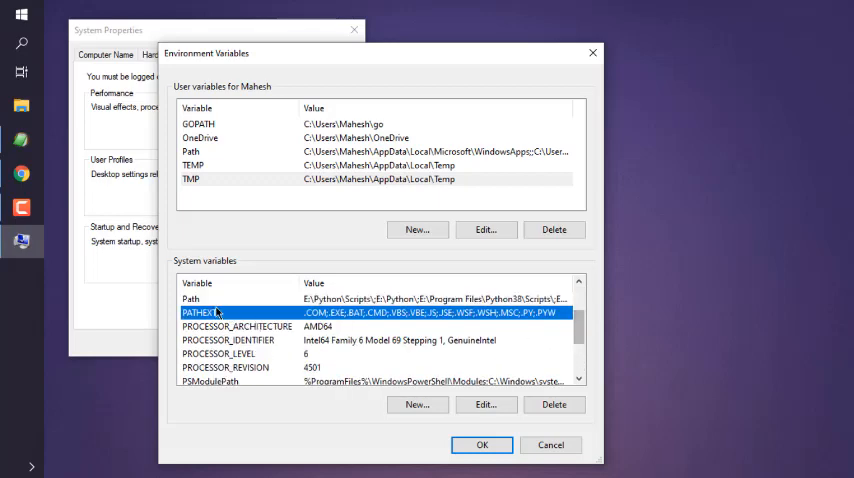
left_click(200, 298)
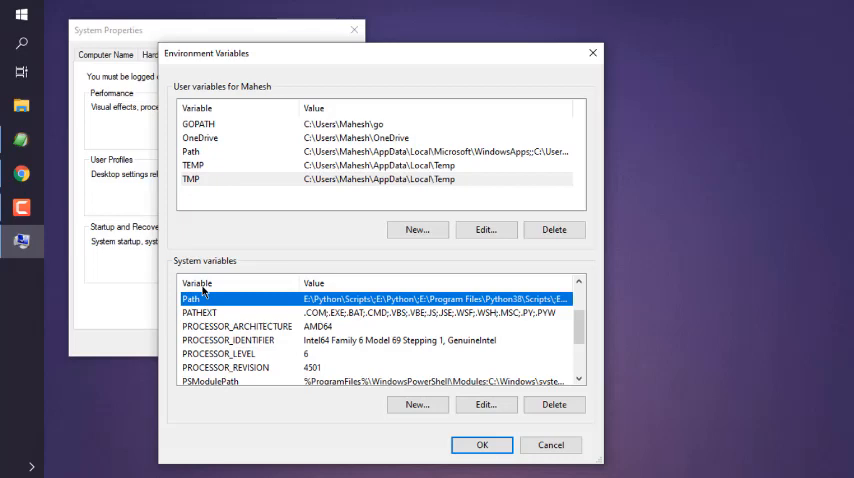
mouse_move(222, 308)
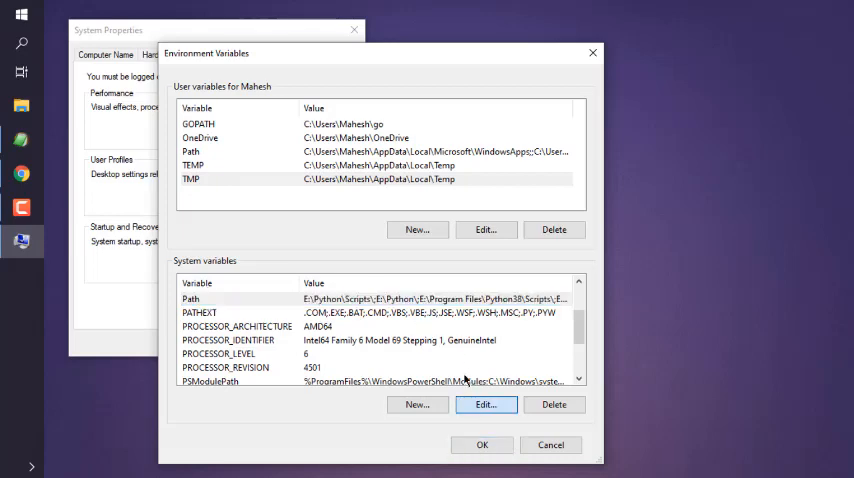
- Edit the system Path's directory list and add a new blank entry at its end
left_click(484, 404)
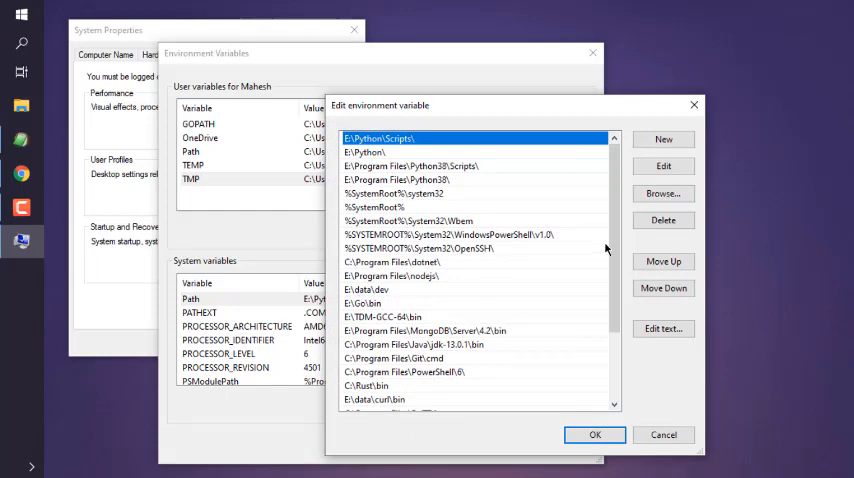
scroll("down", 3)
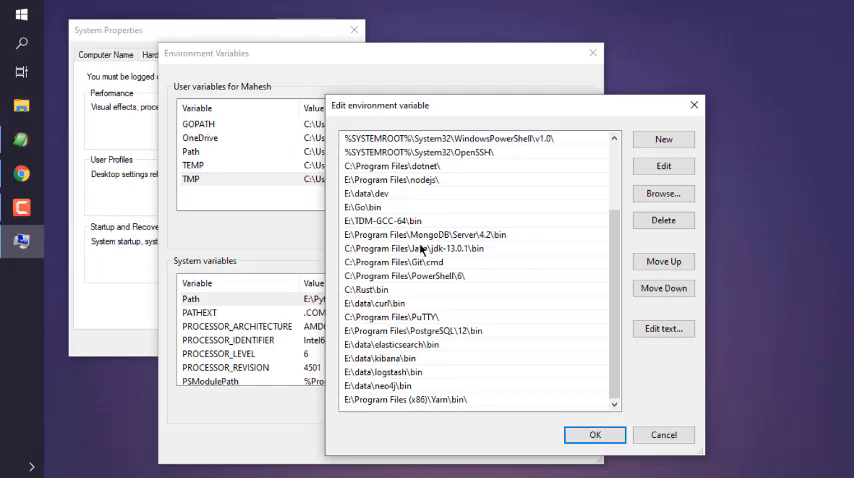
mouse_move(422, 282)
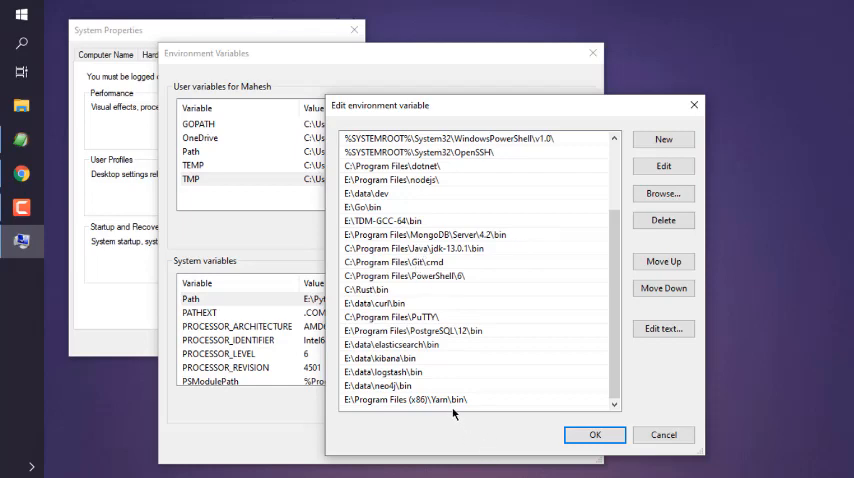
mouse_move(400, 376)
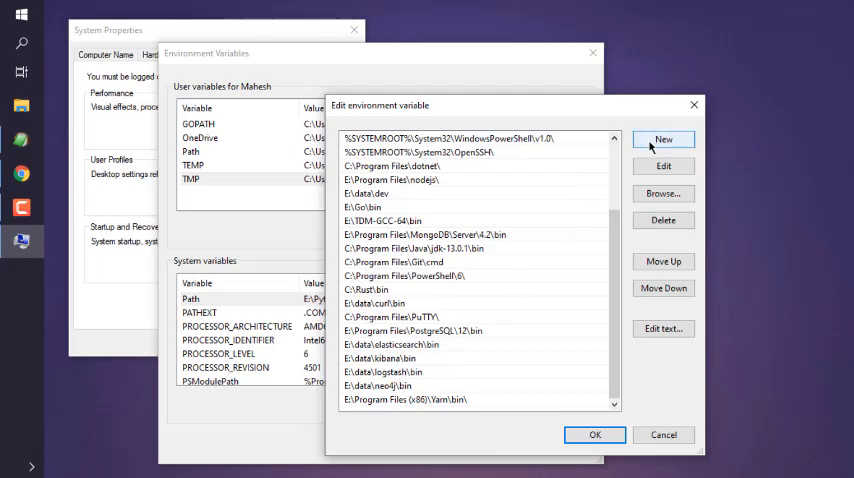
left_click(664, 140)
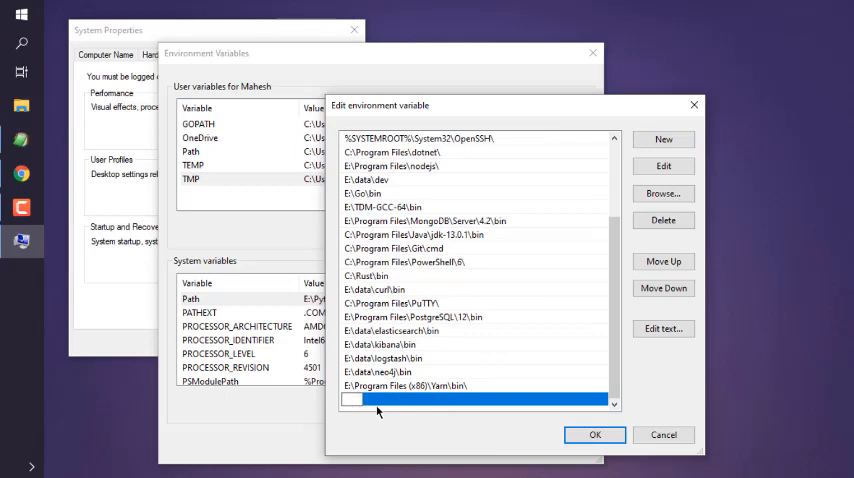
mouse_move(424, 418)
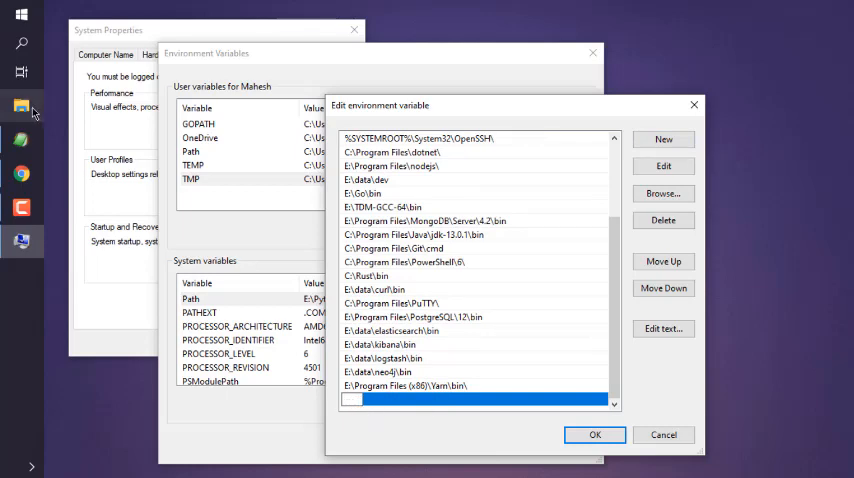
- Browse File Explorer into the data folder on New Volume (E:) to locate the bin directory
left_click(22, 108)
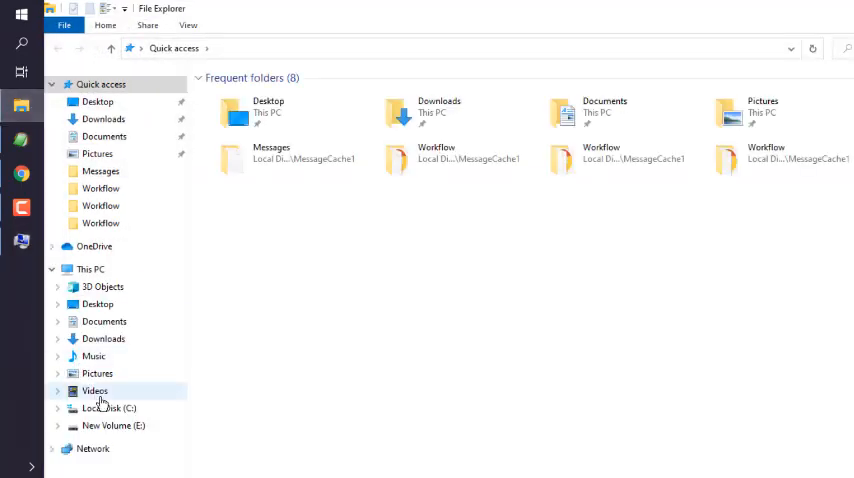
left_click(112, 424)
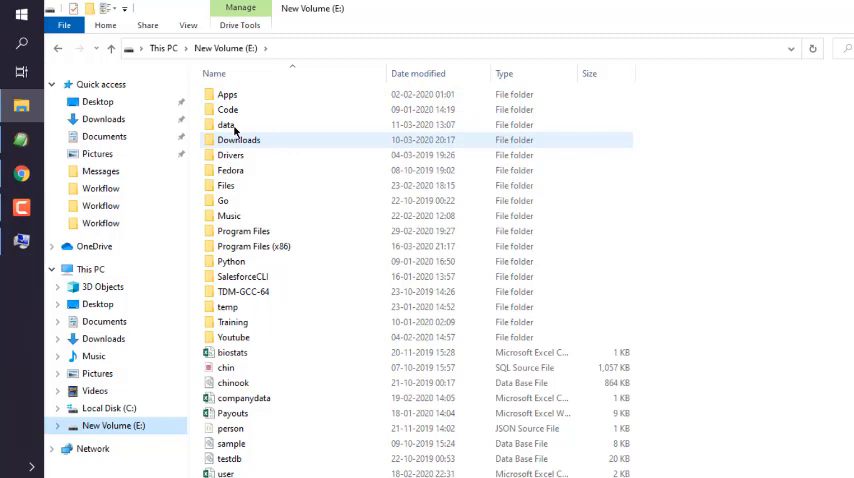
double_click(226, 124)
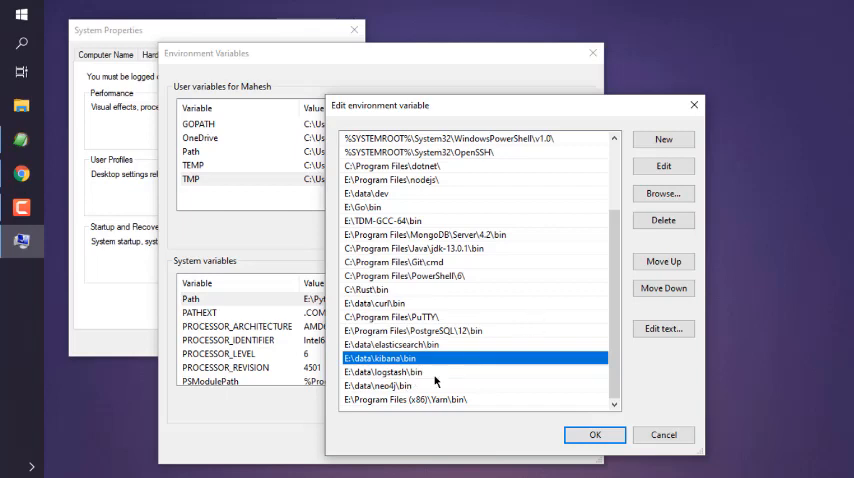
mouse_move(440, 380)
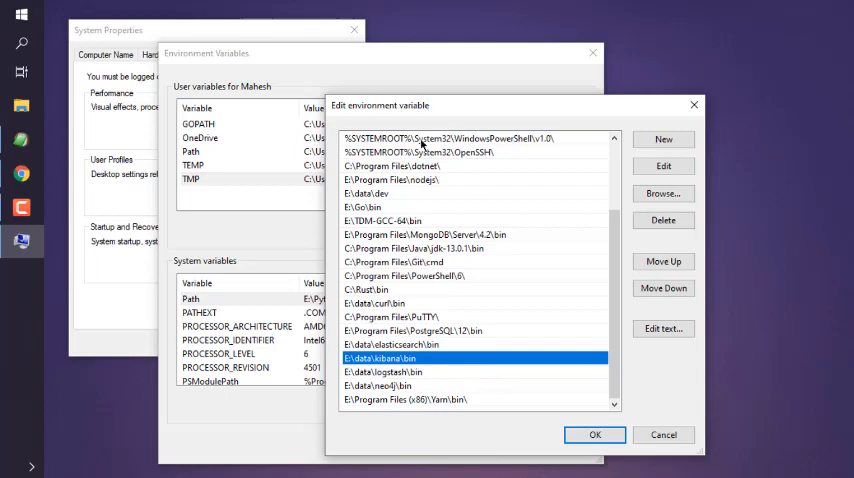
mouse_move(516, 322)
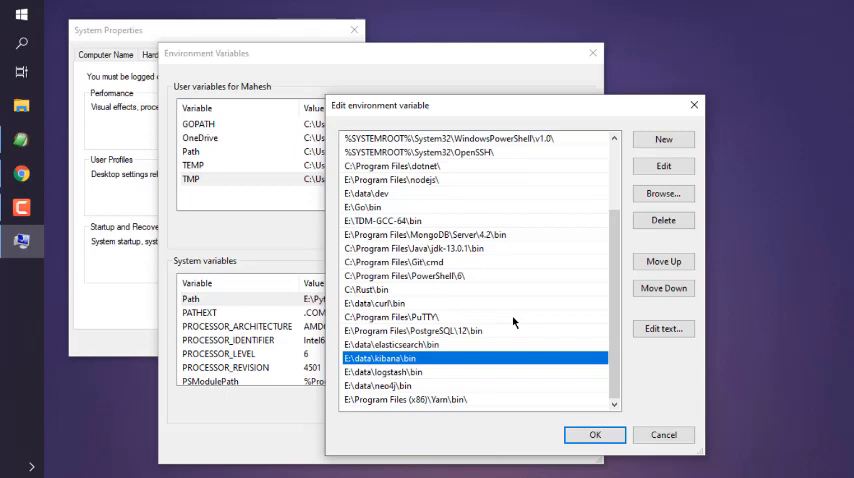
mouse_move(664, 166)
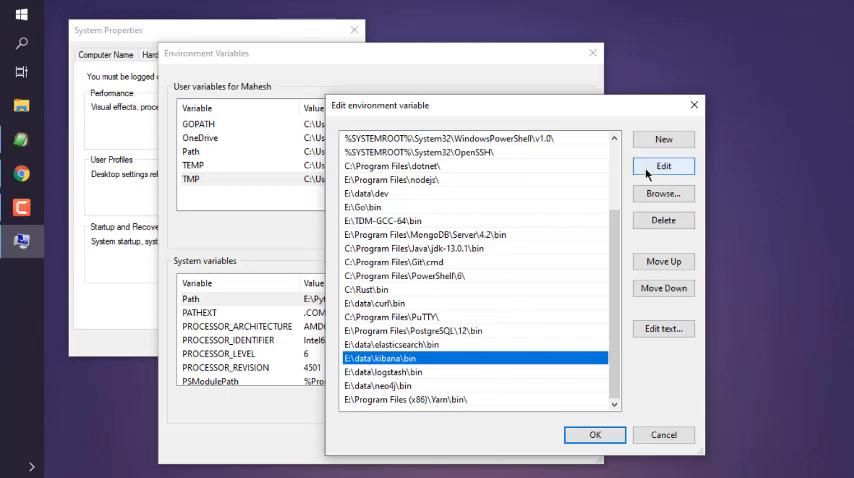
mouse_move(662, 192)
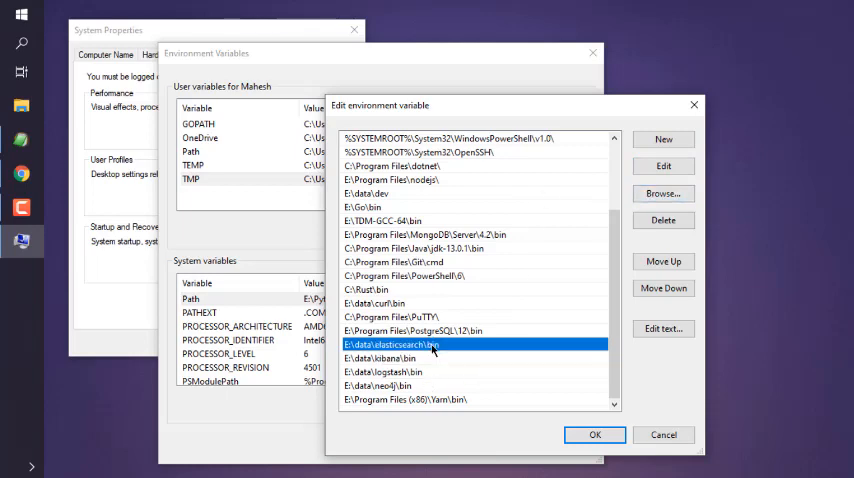
mouse_move(432, 384)
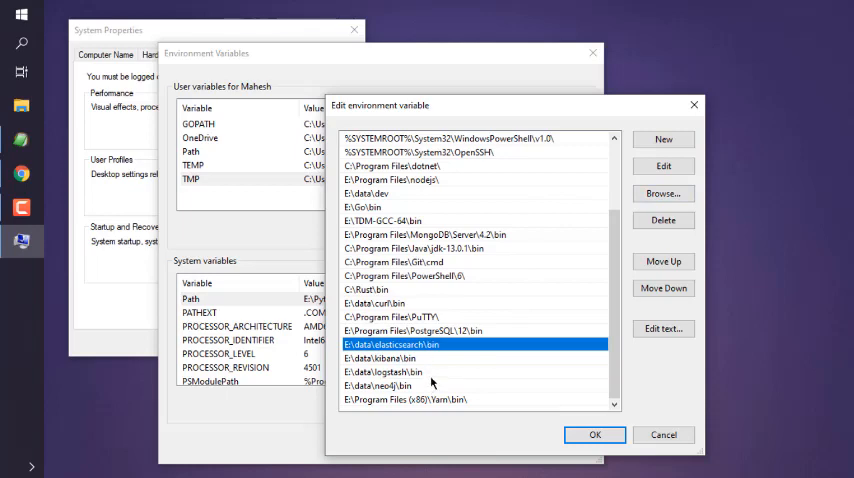
mouse_move(490, 264)
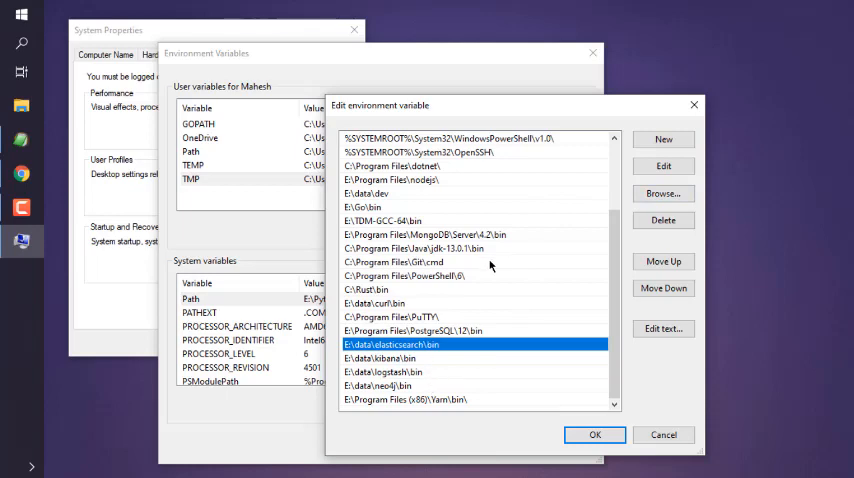
- Scroll back to the top of the Path entries list after fixing the E:\data bin entry
scroll("up", 3)
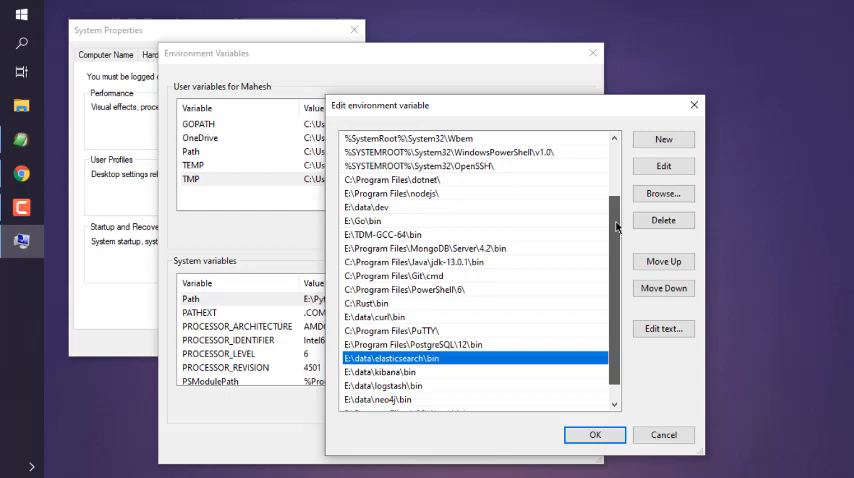
scroll("up", 3)
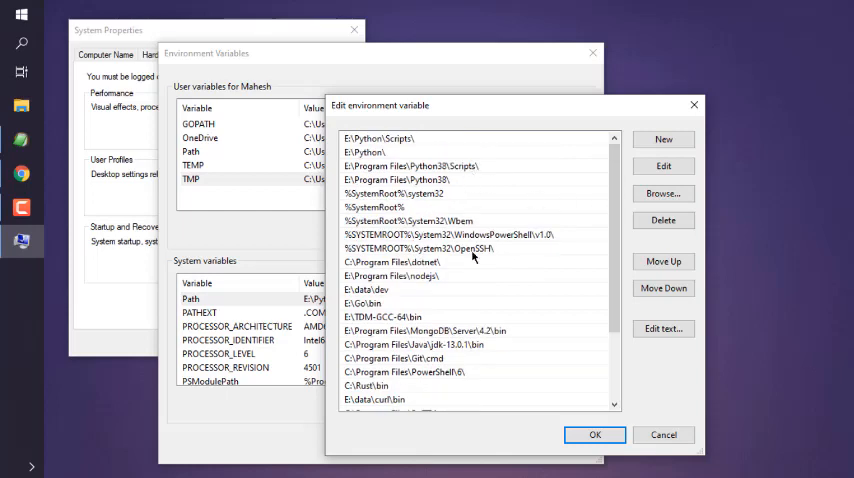
mouse_move(596, 434)
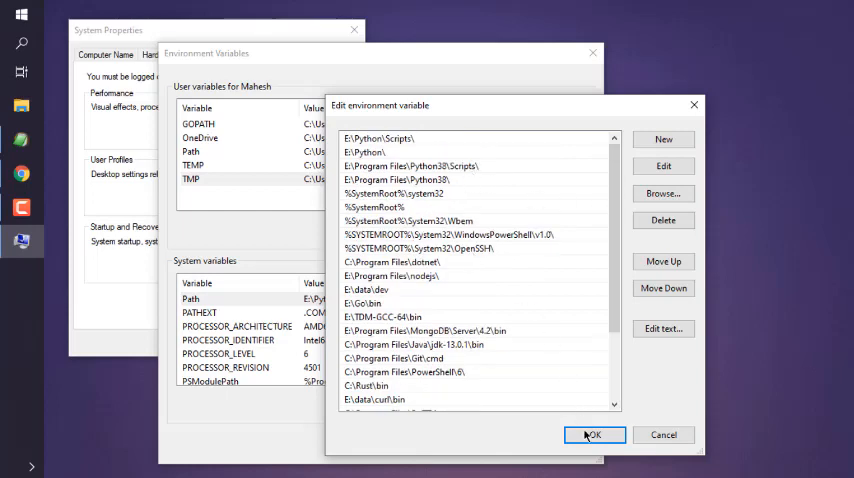
- Save the Path list changes and start creating a new system variable
left_click(592, 434)
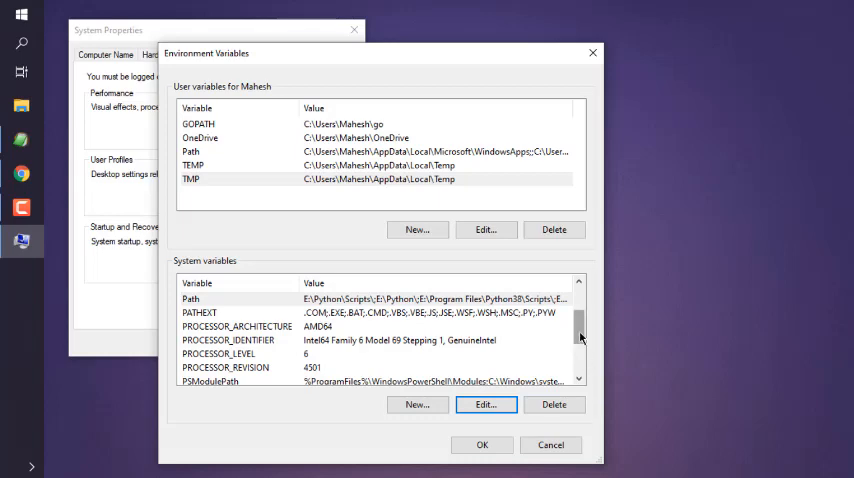
scroll("up", 3)
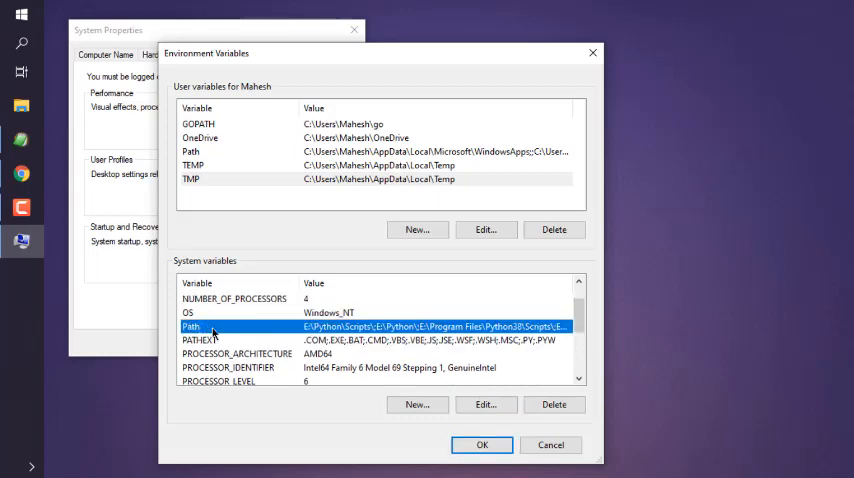
mouse_move(416, 404)
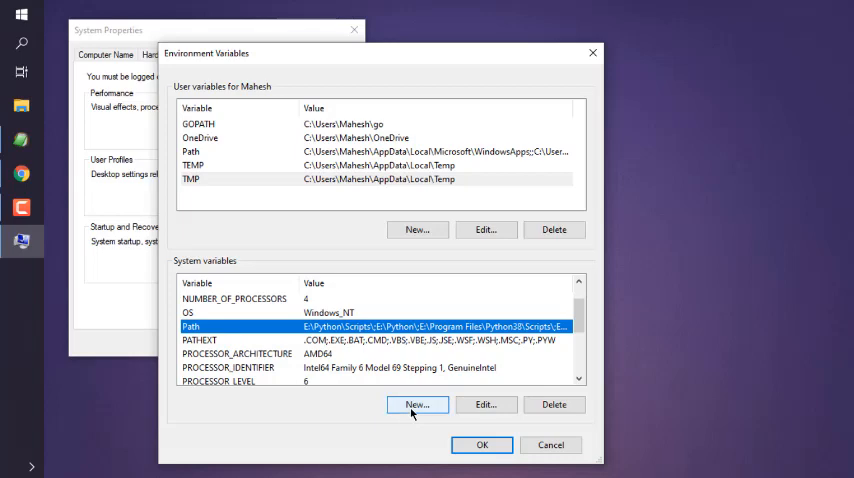
left_click(416, 404)
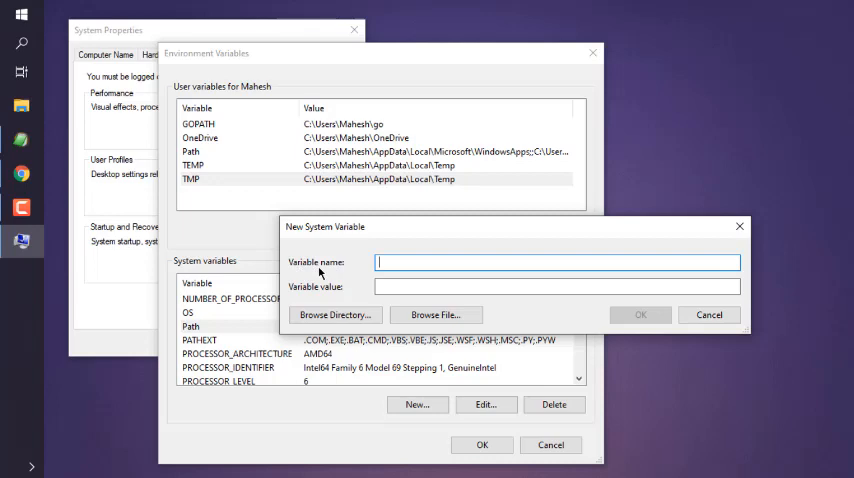
- Dismiss the New System Variable form without creating anything
left_click(556, 286)
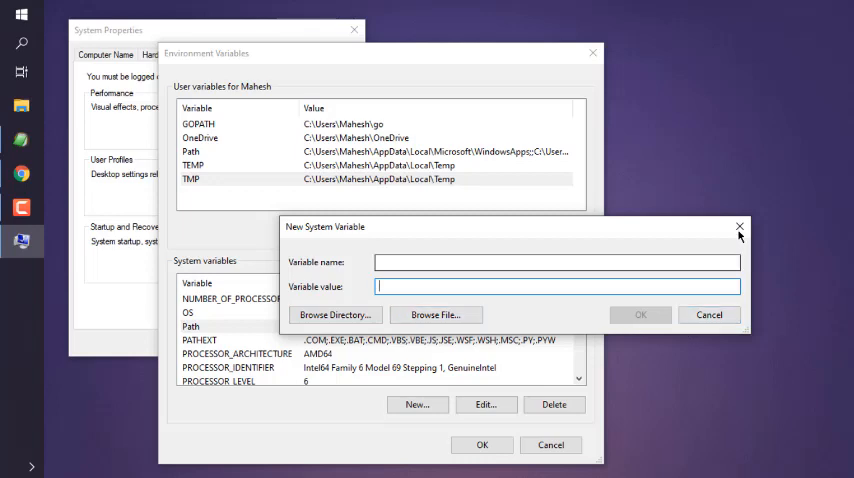
left_click(740, 228)
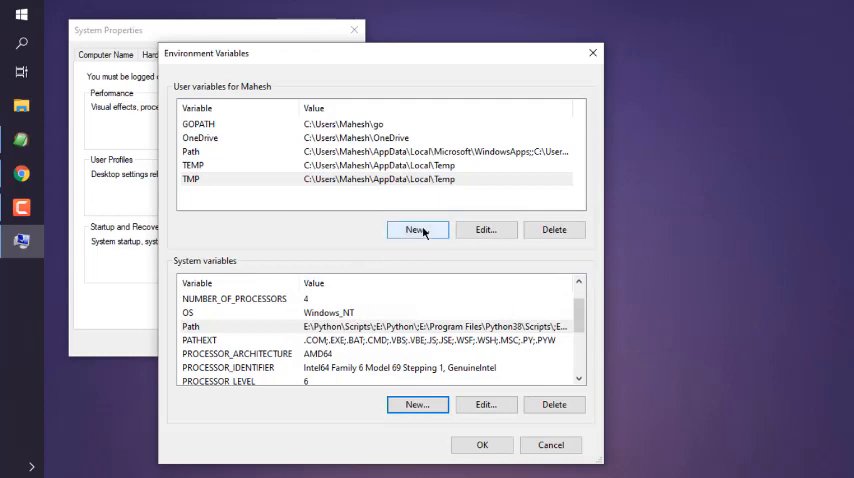
- Select the system Path variable again in the Environment Variables dialog
left_click(416, 230)
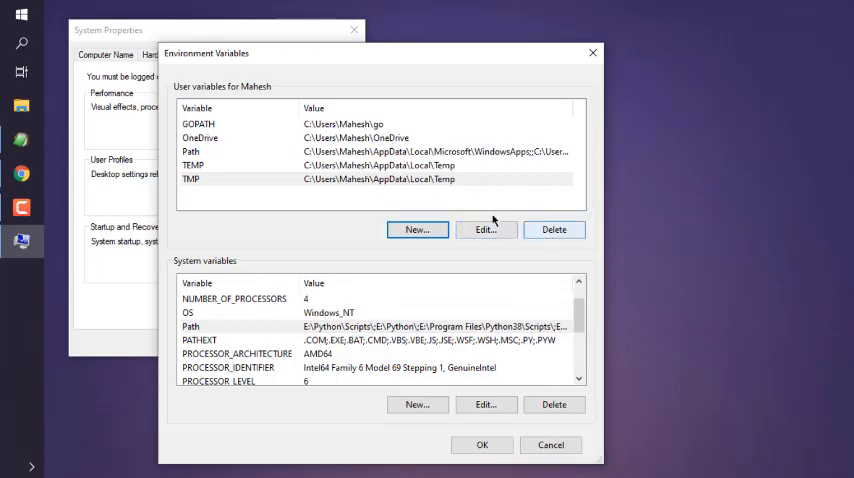
mouse_move(204, 336)
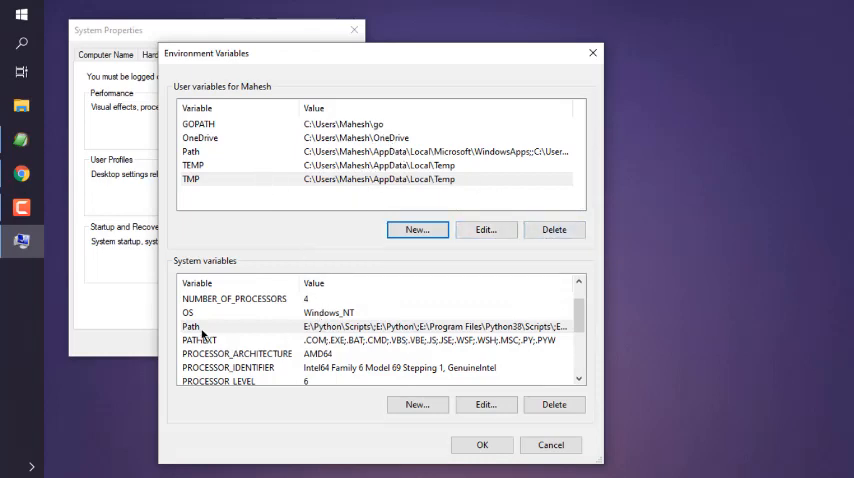
left_click(196, 326)
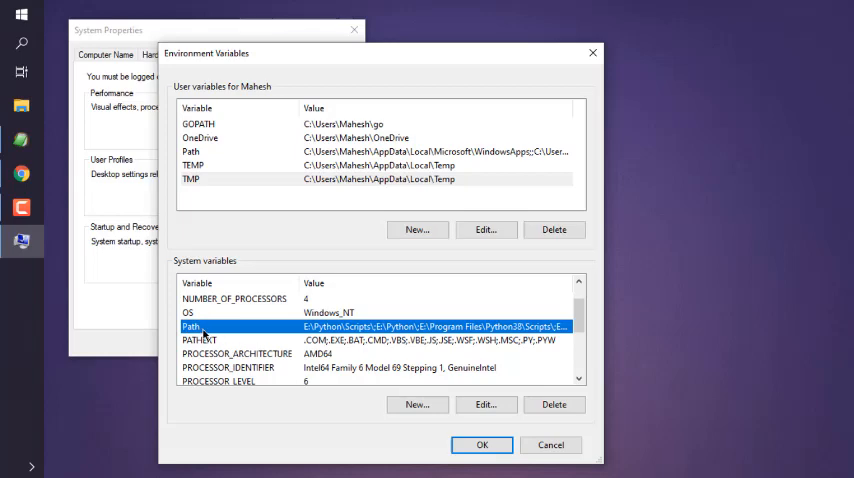
mouse_move(216, 156)
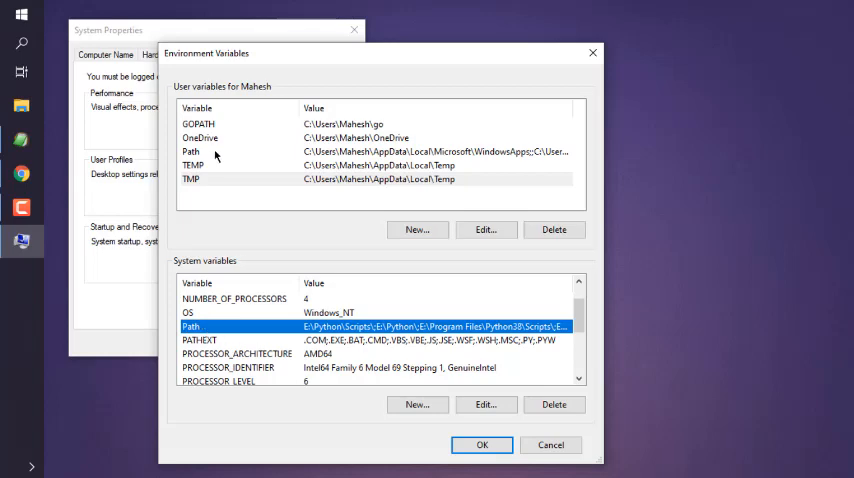
mouse_move(242, 240)
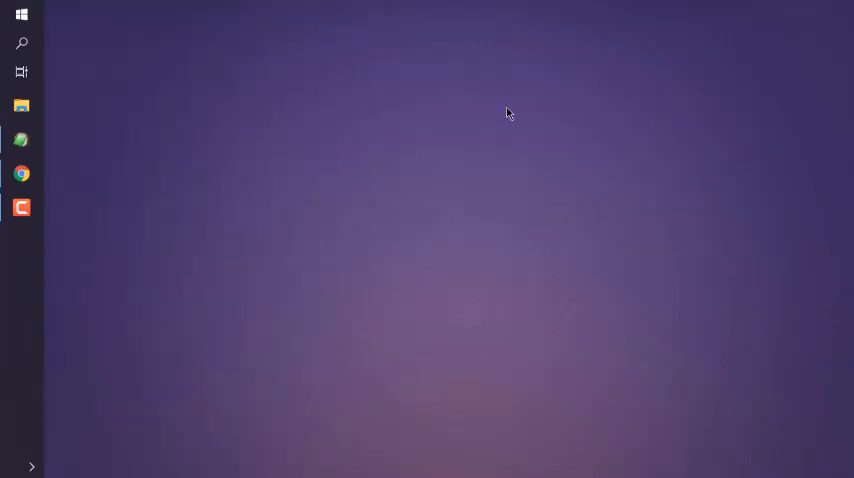
- Launch a fresh Command Prompt window from the taskbar so the updated Path takes effect
left_click(20, 240)
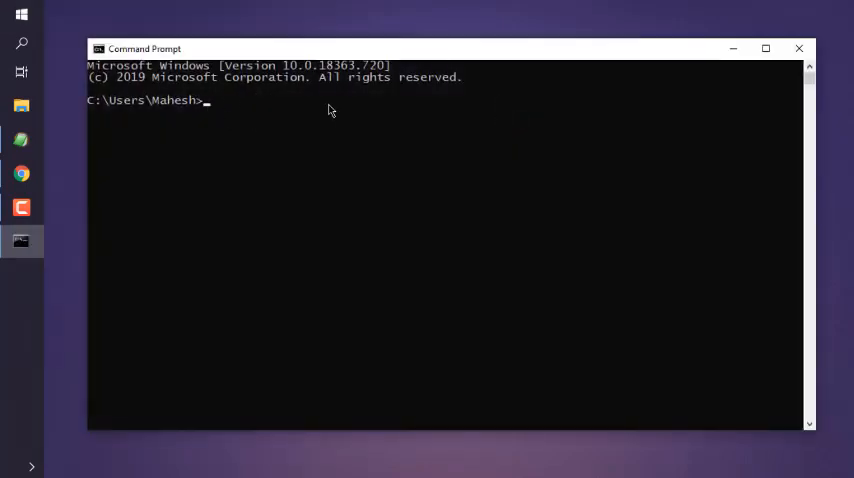
mouse_move(232, 112)
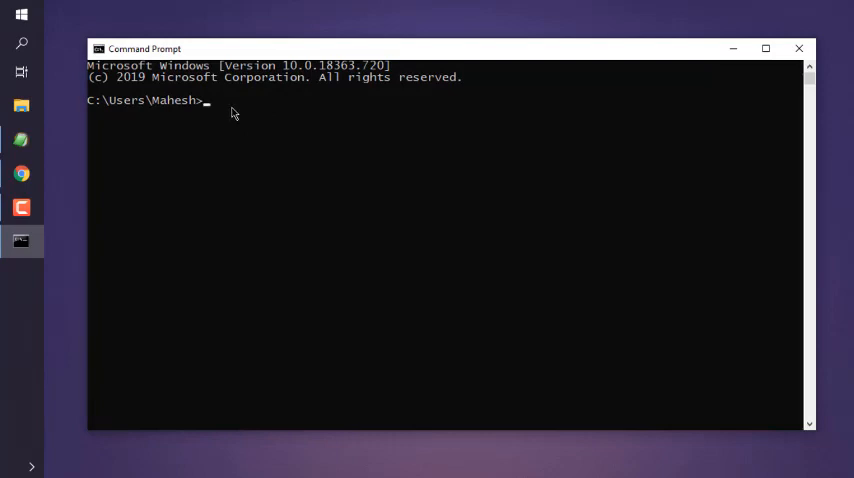
mouse_move(248, 114)
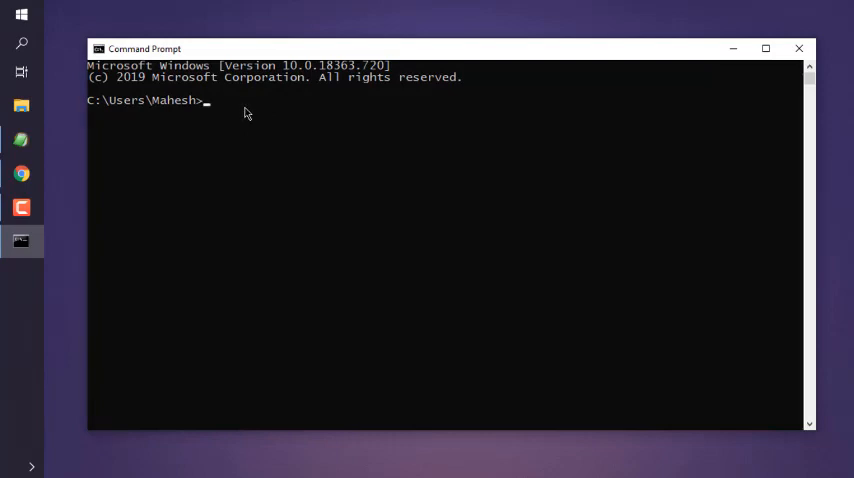
mouse_move(268, 112)
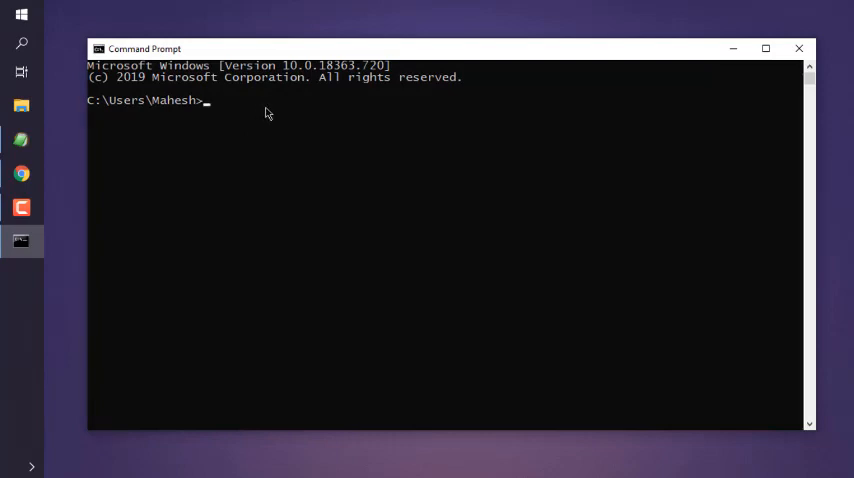